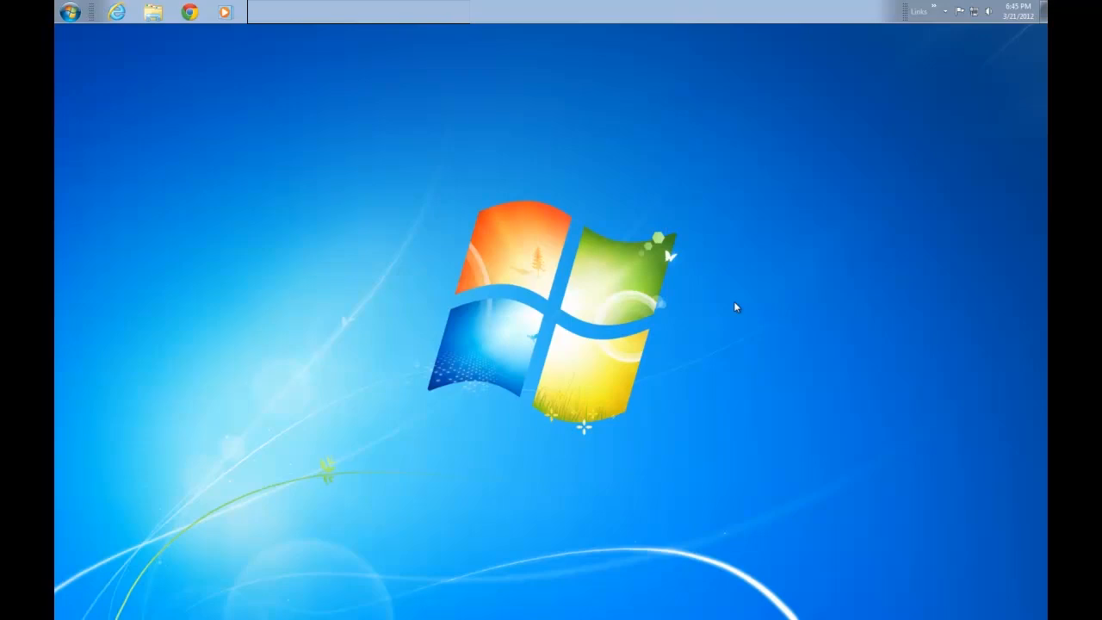
pyautogui.moveTo(724, 299)
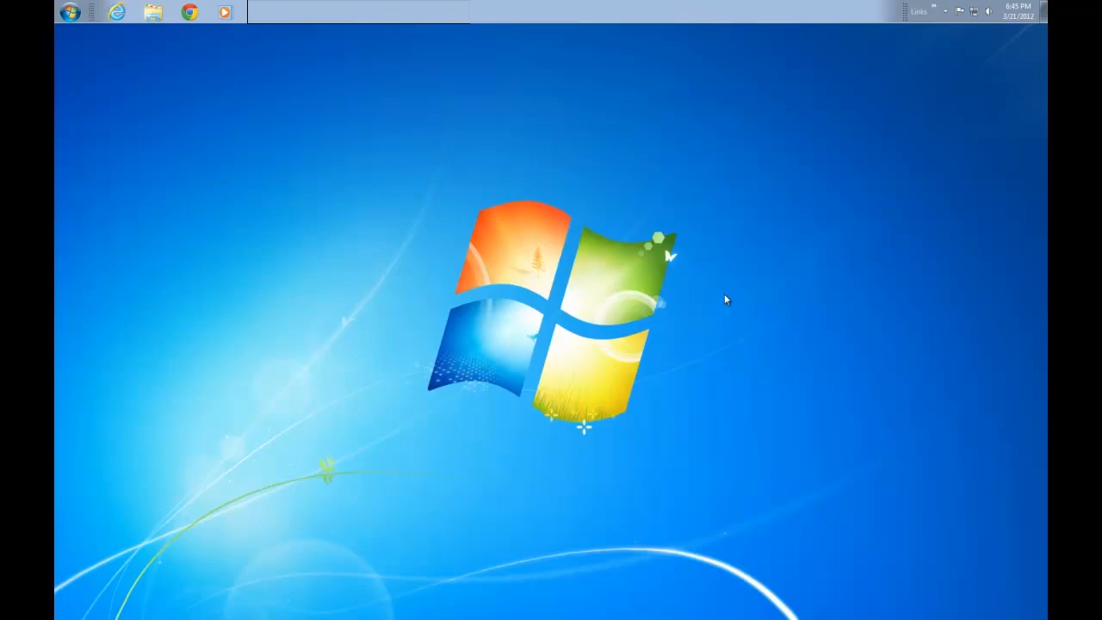
pyautogui.moveTo(161, 105)
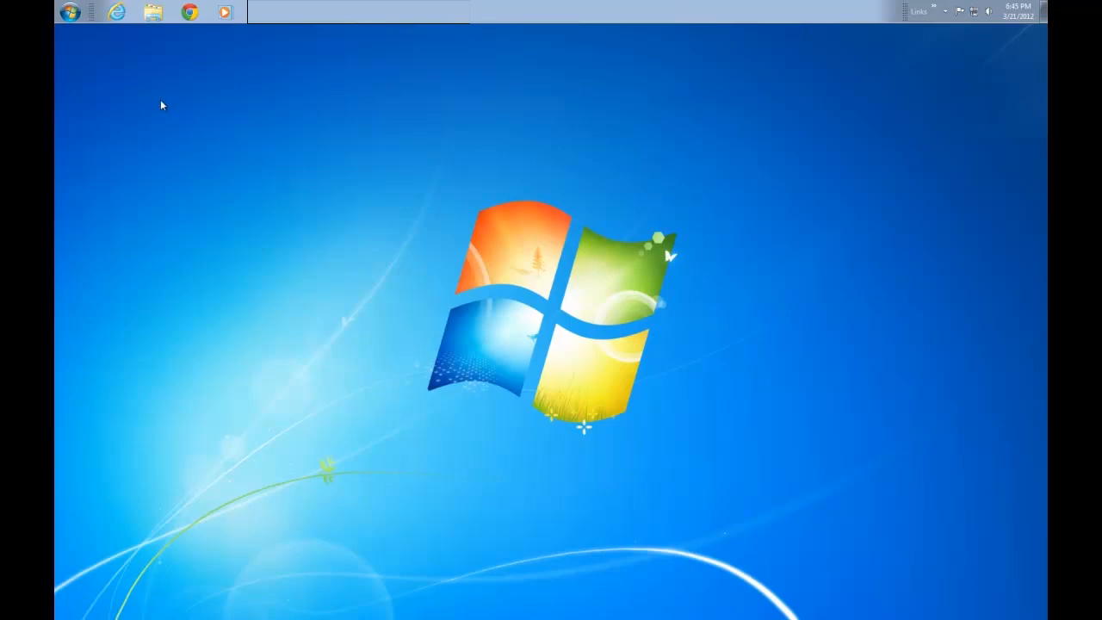
pyautogui.moveTo(111, 67)
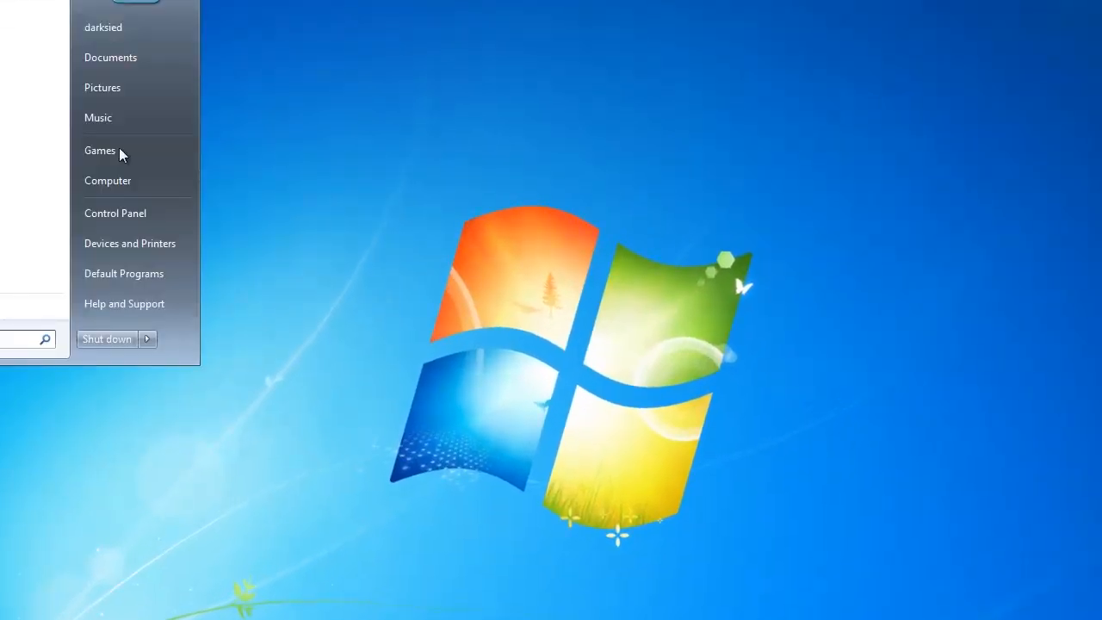
# - Go through Control Panel and Network and Internet to the Network and Sharing Center
pyautogui.click(116, 213)
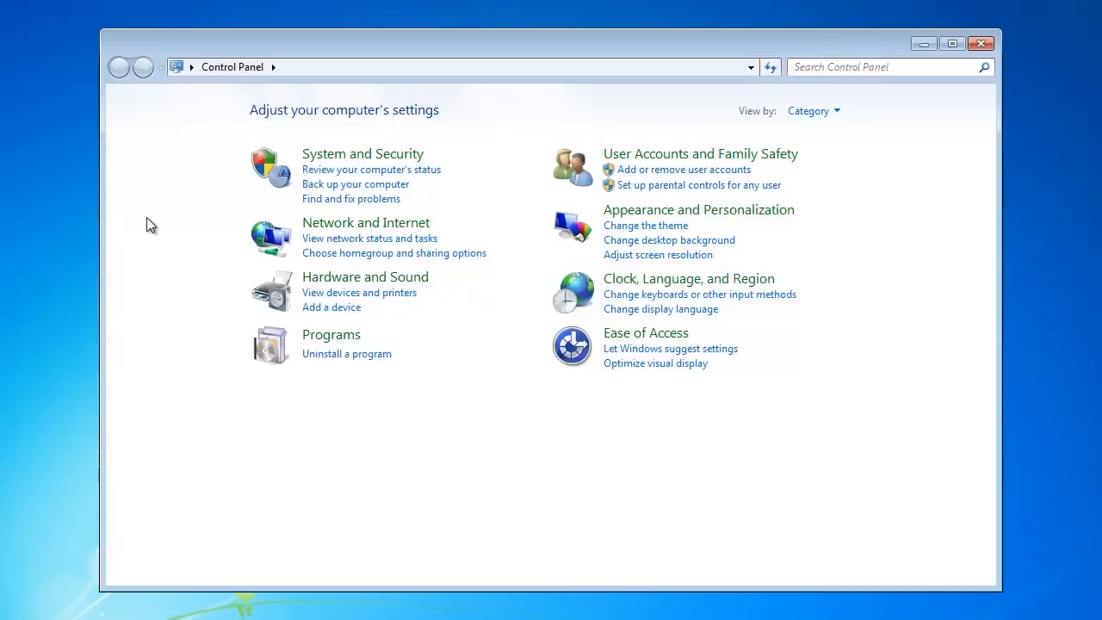
pyautogui.moveTo(349, 232)
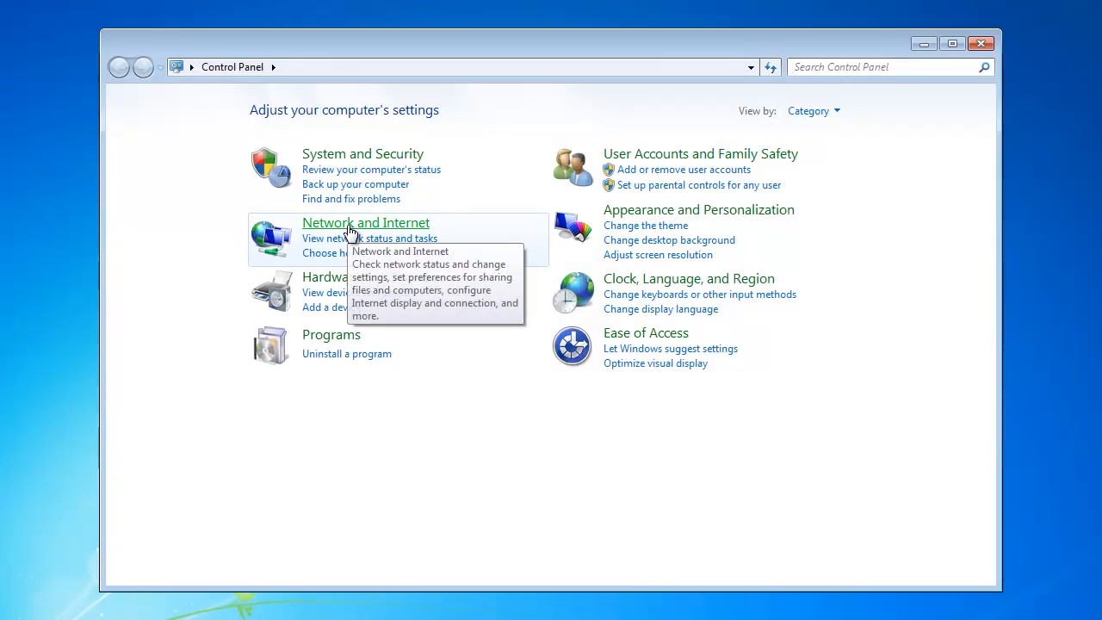
pyautogui.click(365, 222)
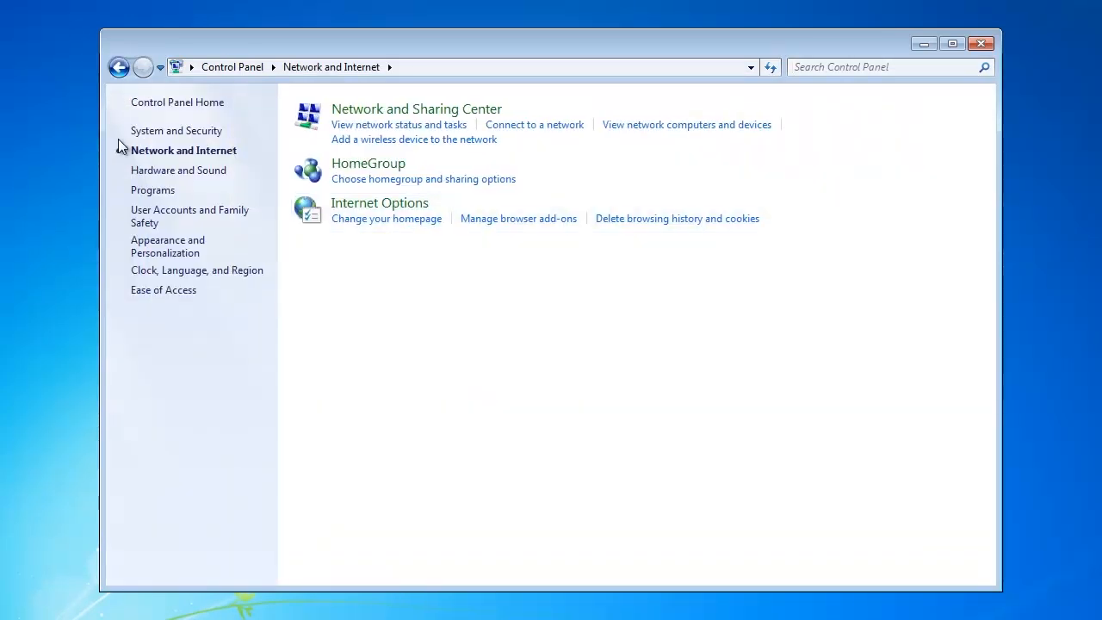
pyautogui.moveTo(416, 109)
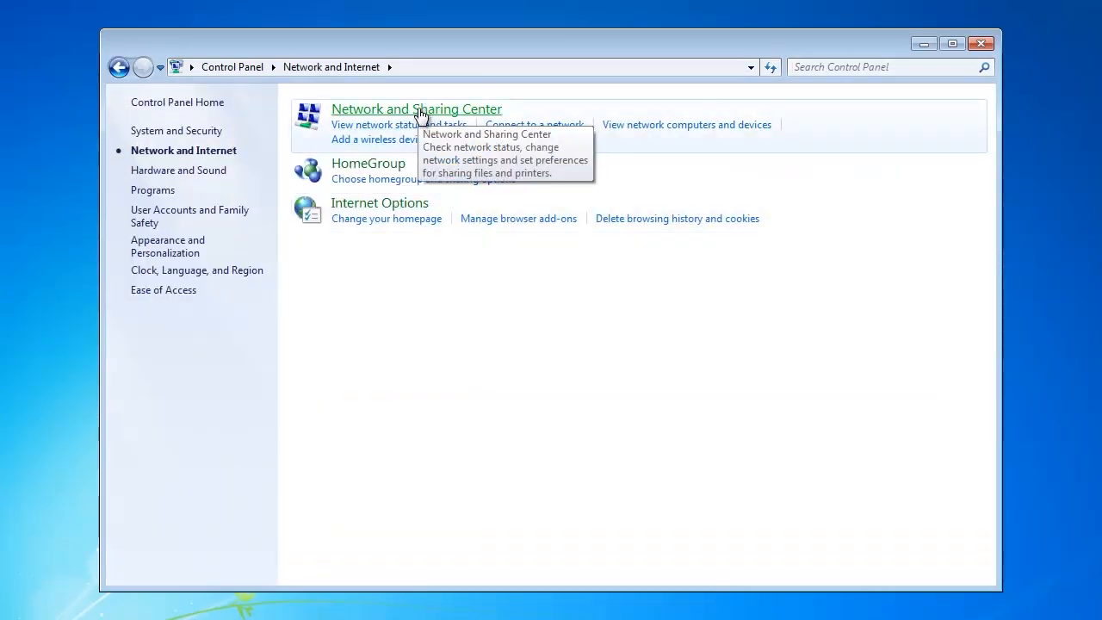
pyautogui.click(417, 108)
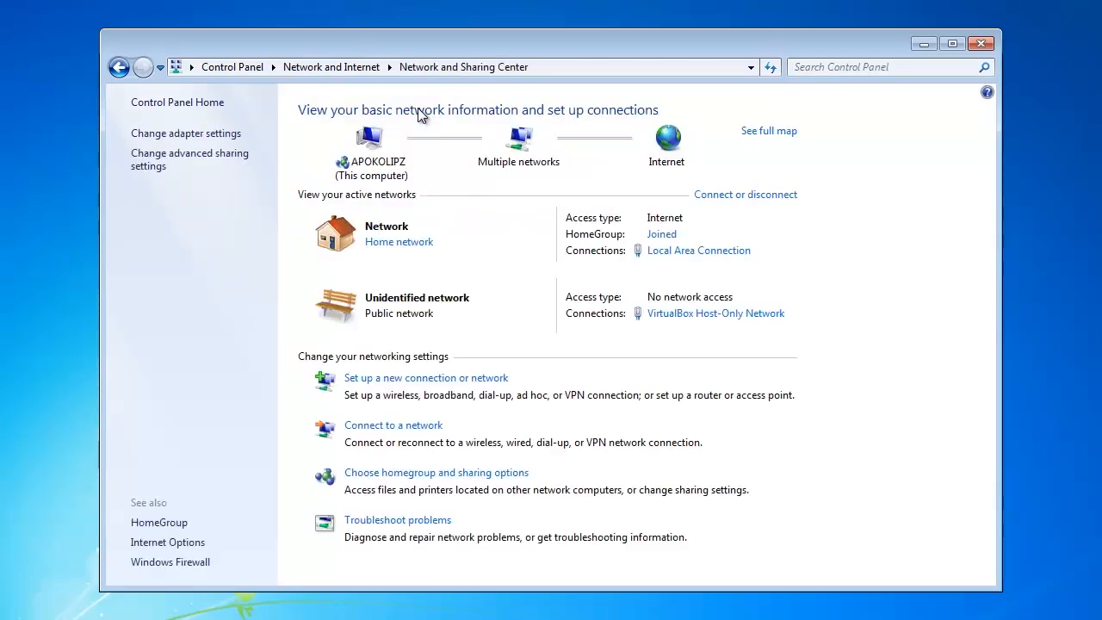
pyautogui.moveTo(207, 159)
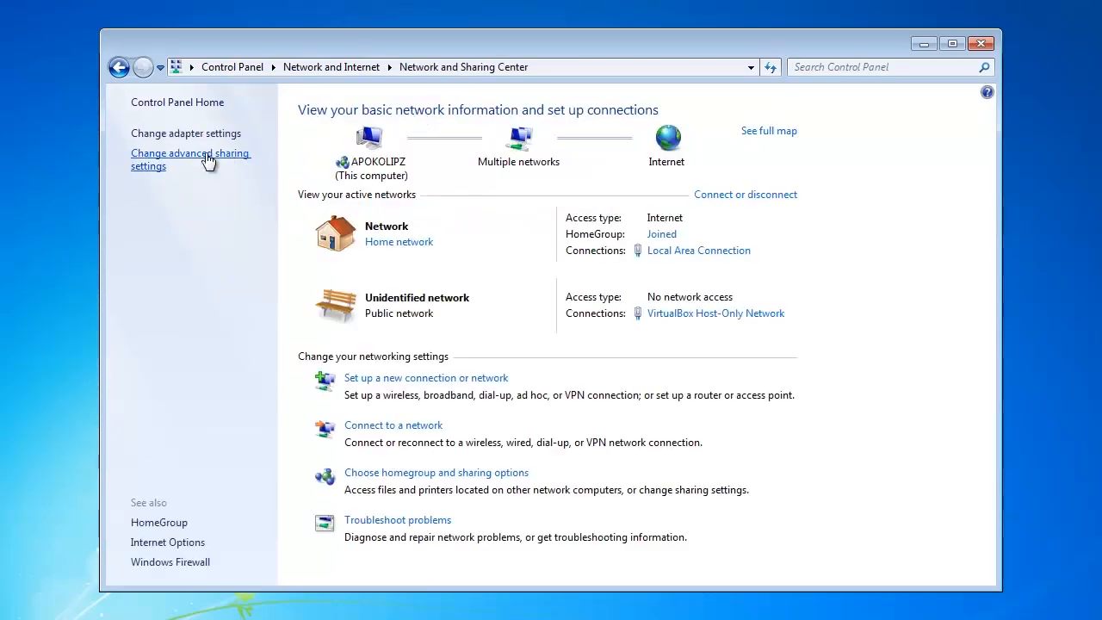
pyautogui.moveTo(181, 166)
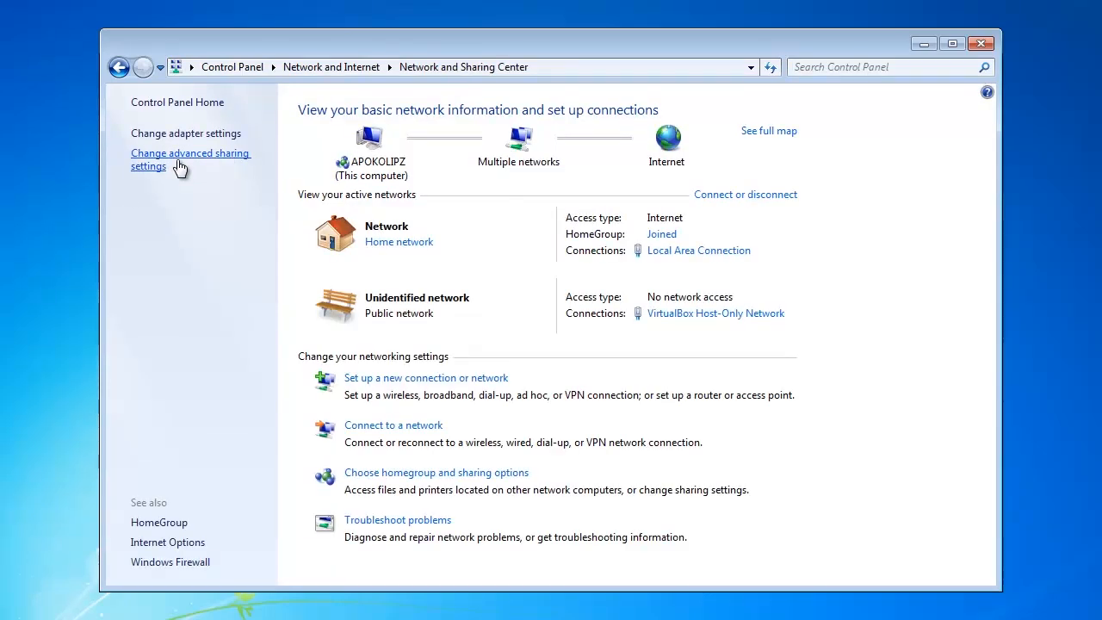
# - Show the advanced sharing settings with the Home or Work profile expanded
pyautogui.click(190, 159)
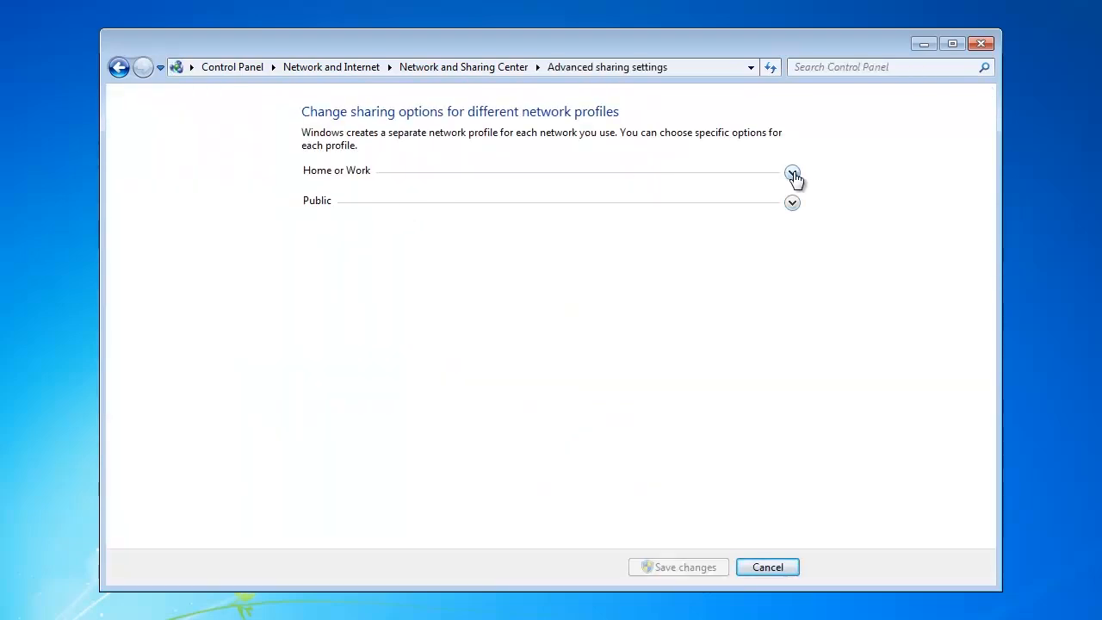
pyautogui.click(791, 173)
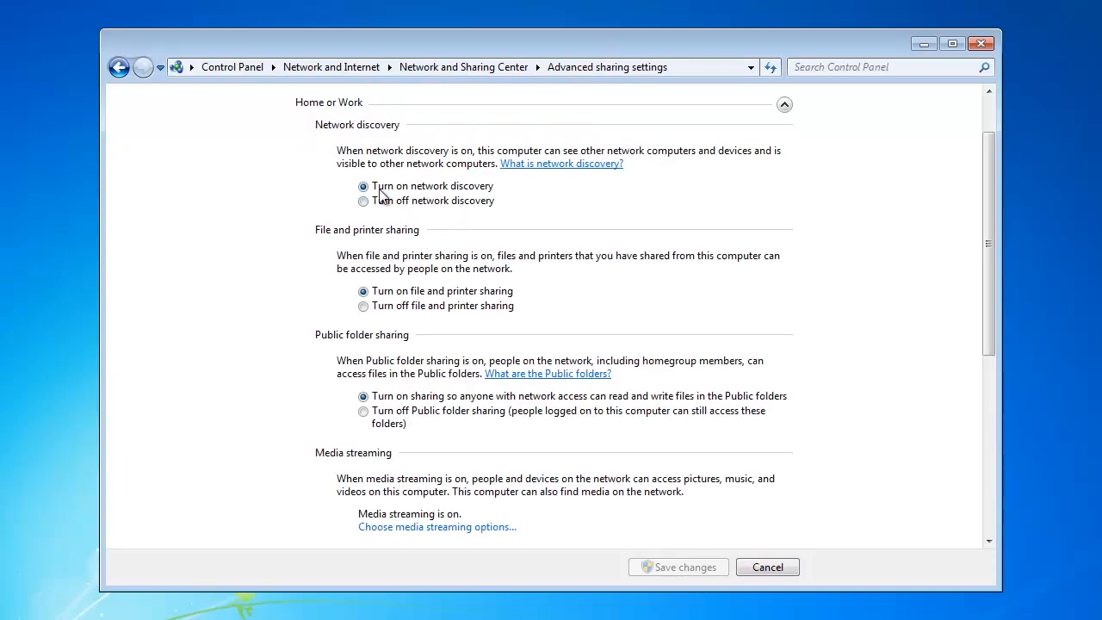
pyautogui.moveTo(452, 258)
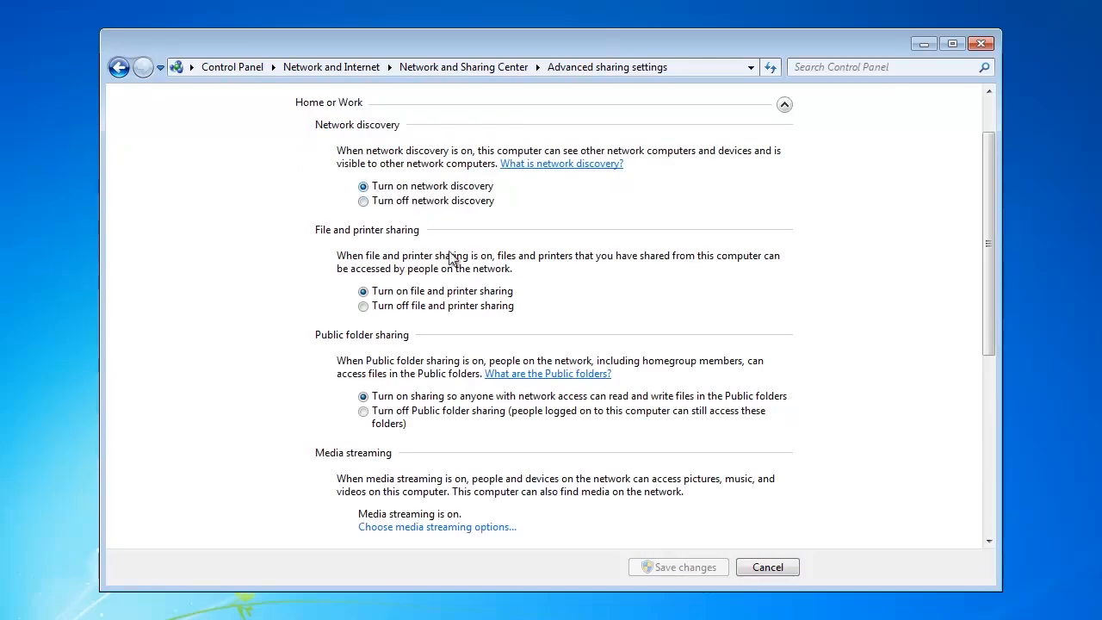
pyautogui.moveTo(486, 301)
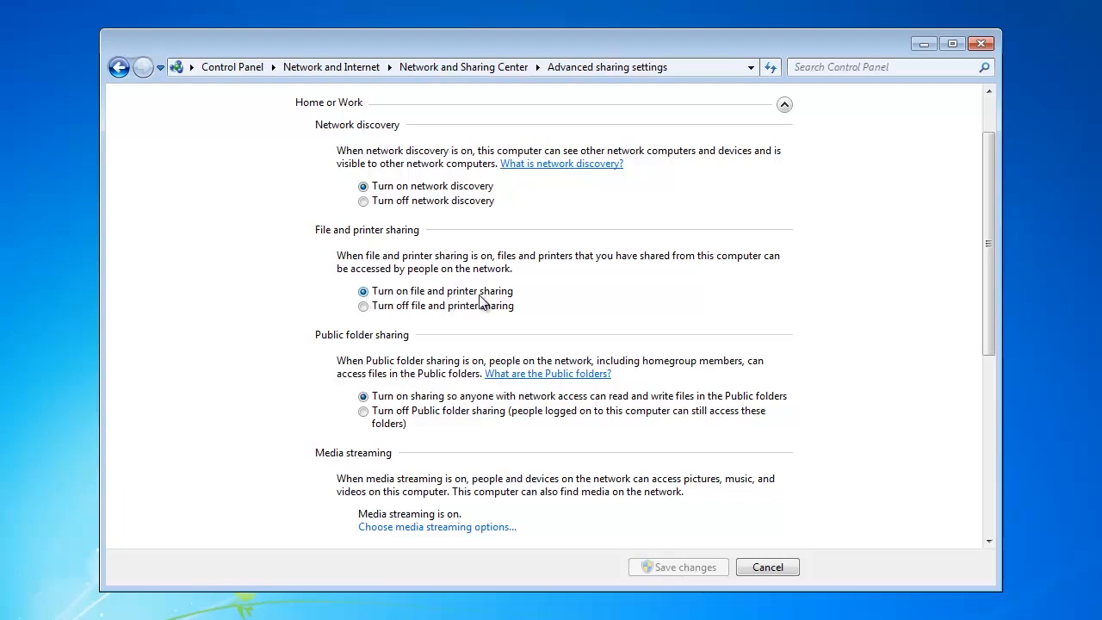
pyautogui.moveTo(422, 410)
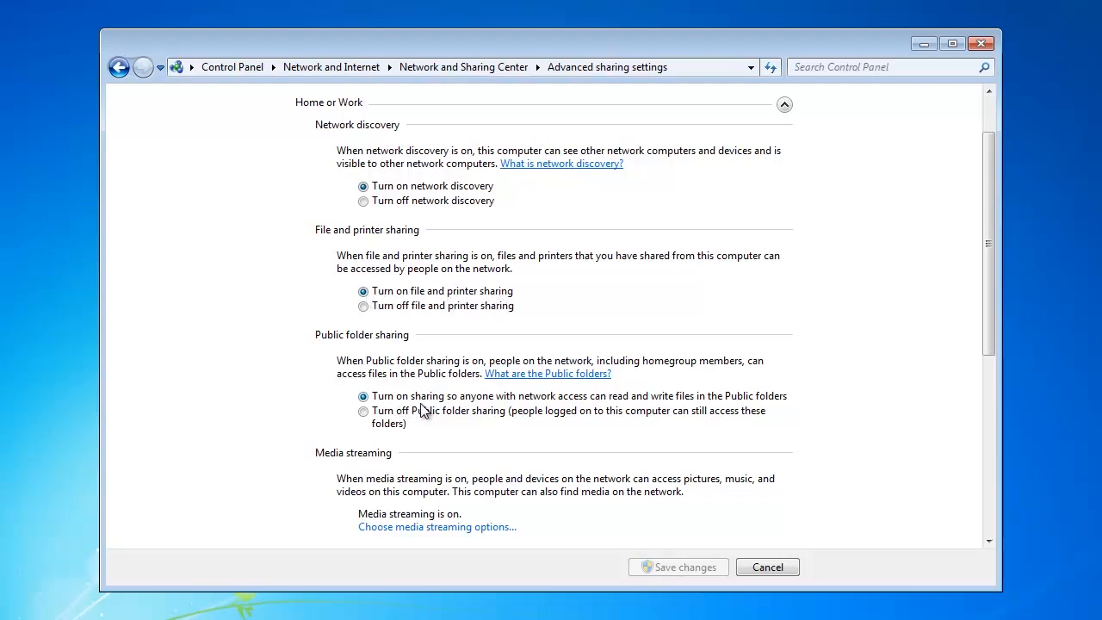
pyautogui.moveTo(568, 410)
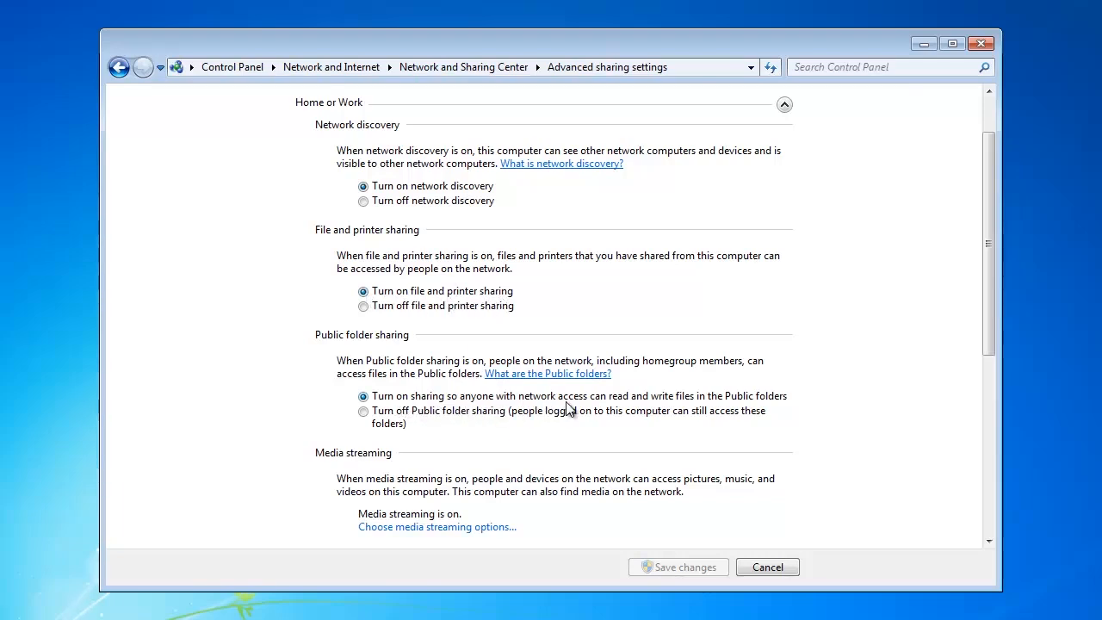
pyautogui.moveTo(666, 405)
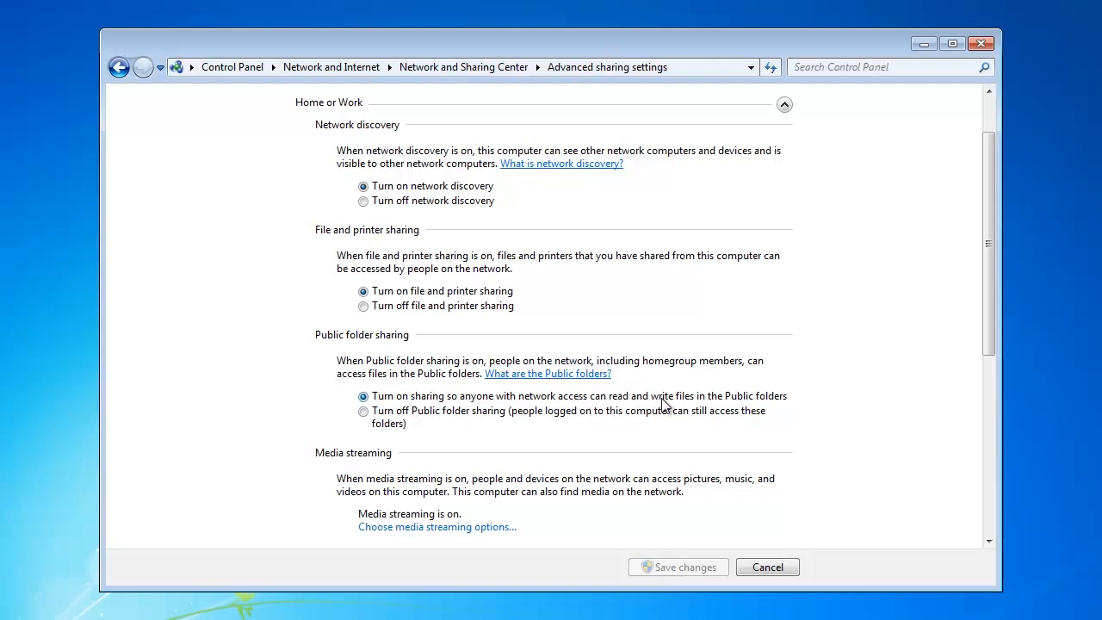
pyautogui.moveTo(522, 493)
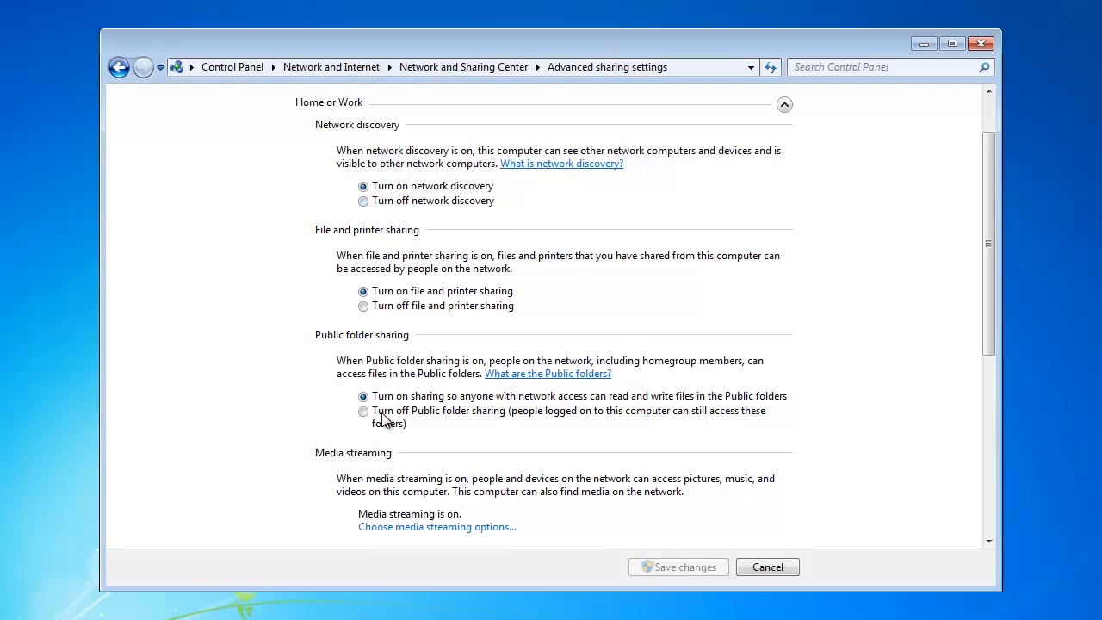
pyautogui.moveTo(680, 572)
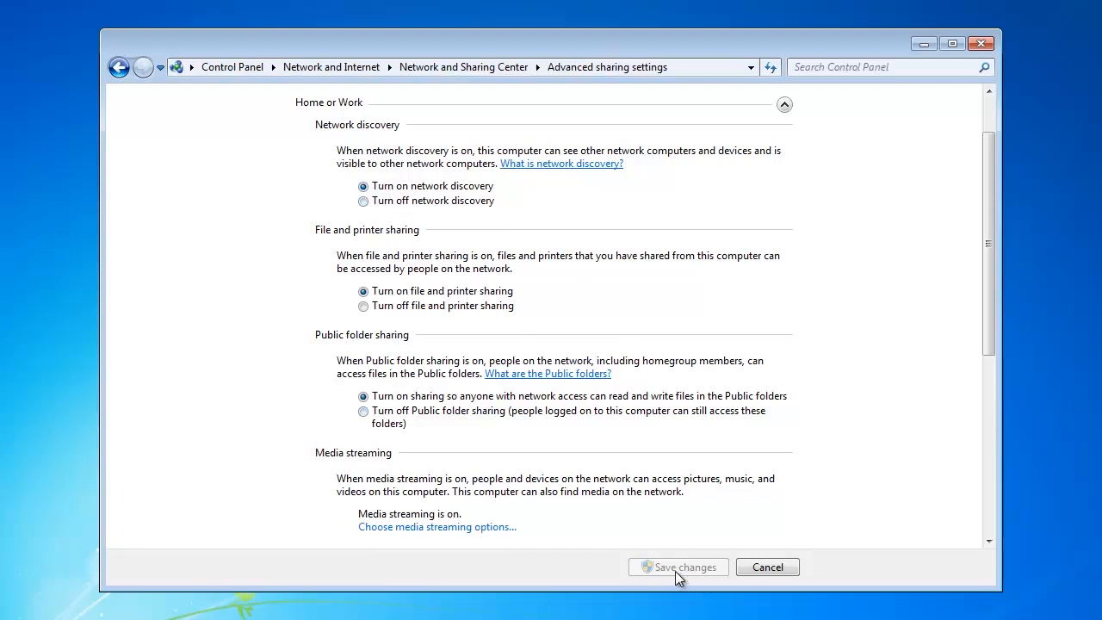
pyautogui.moveTo(434, 565)
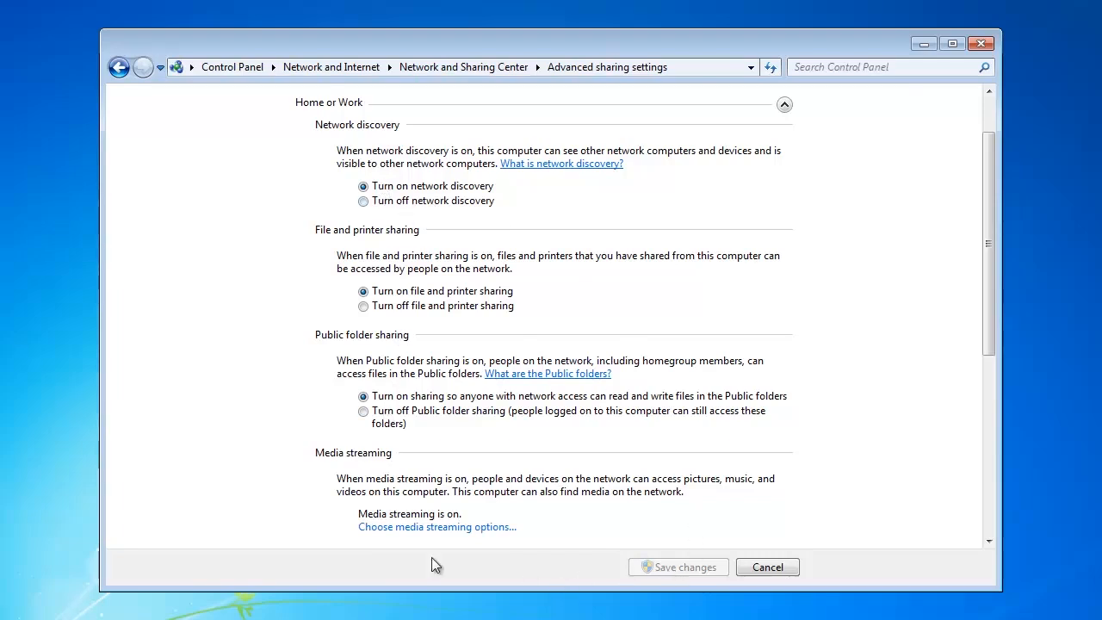
pyautogui.moveTo(422, 529)
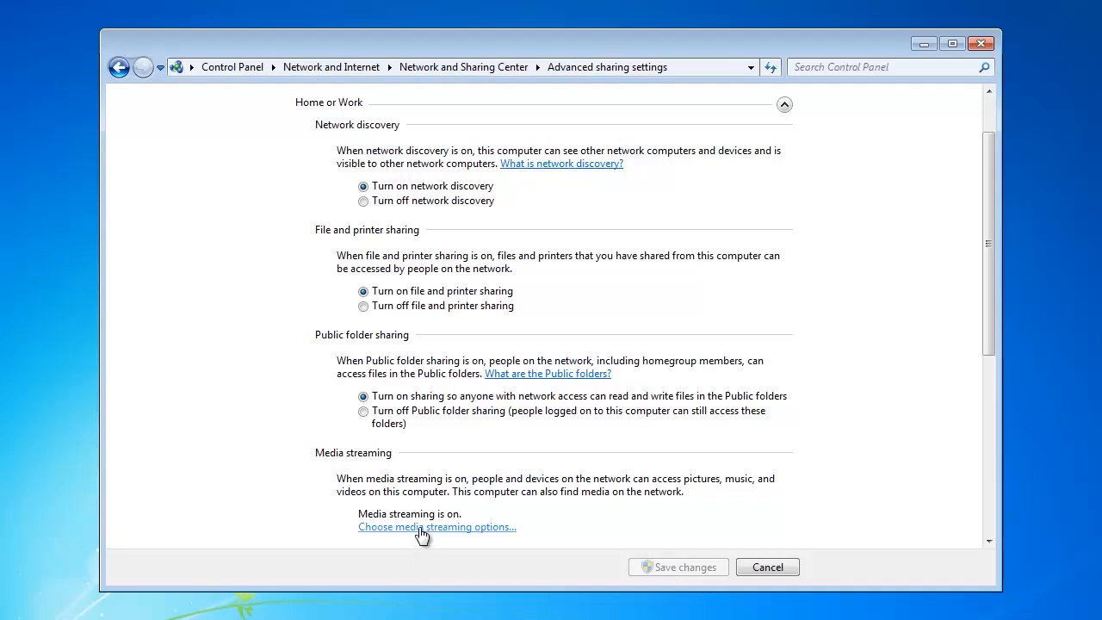
# - In media streaming options, show devices on All networks and set Unknown Device to Allowed
pyautogui.click(436, 526)
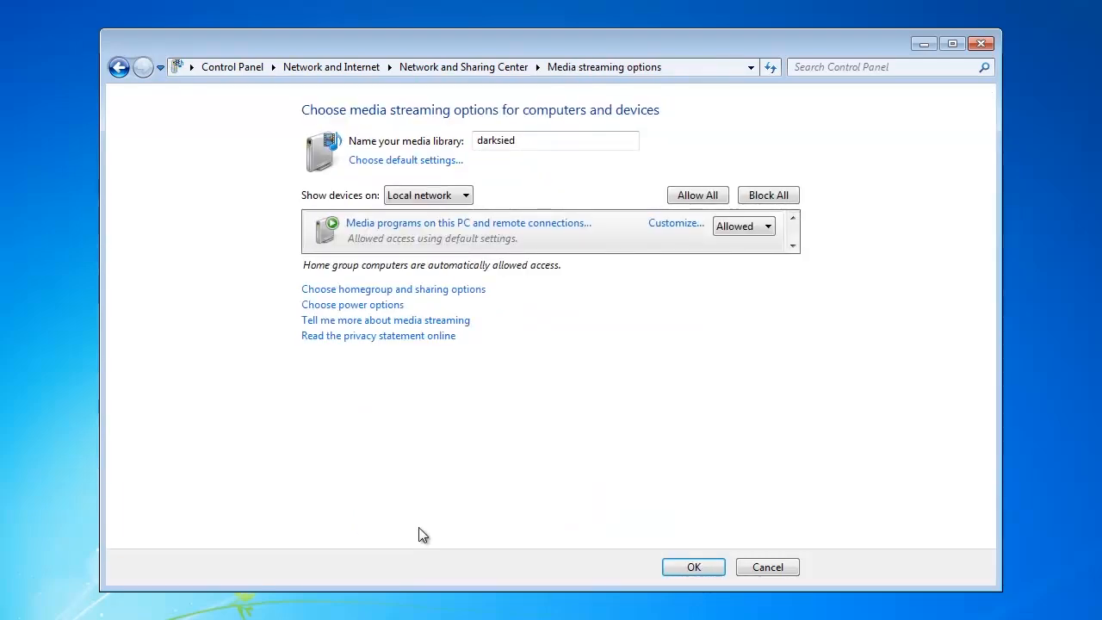
pyautogui.moveTo(385, 229)
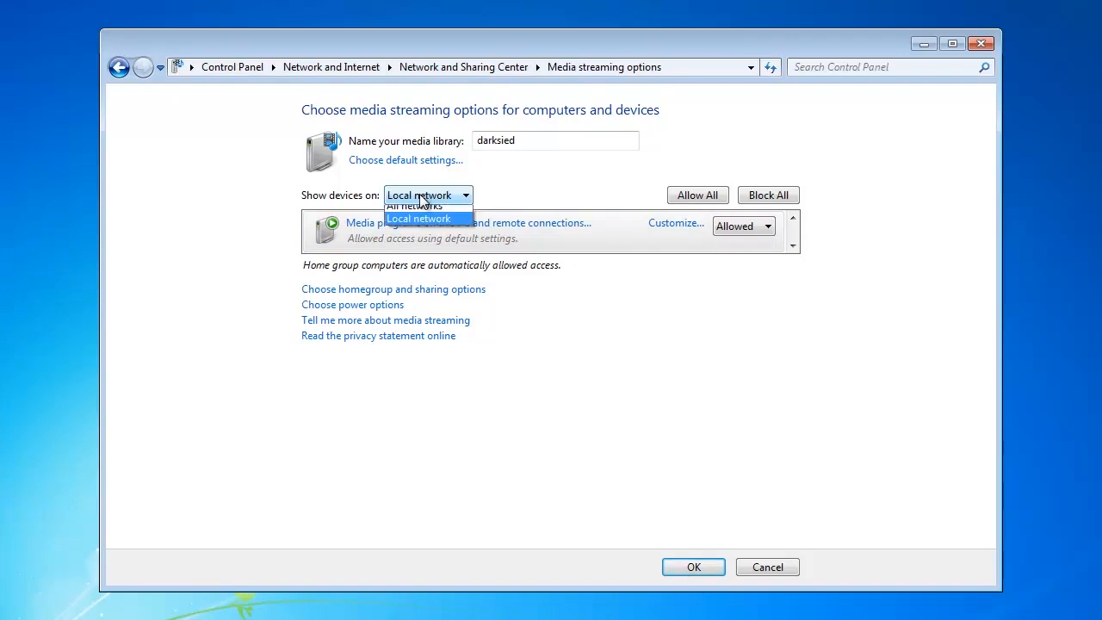
pyautogui.click(414, 206)
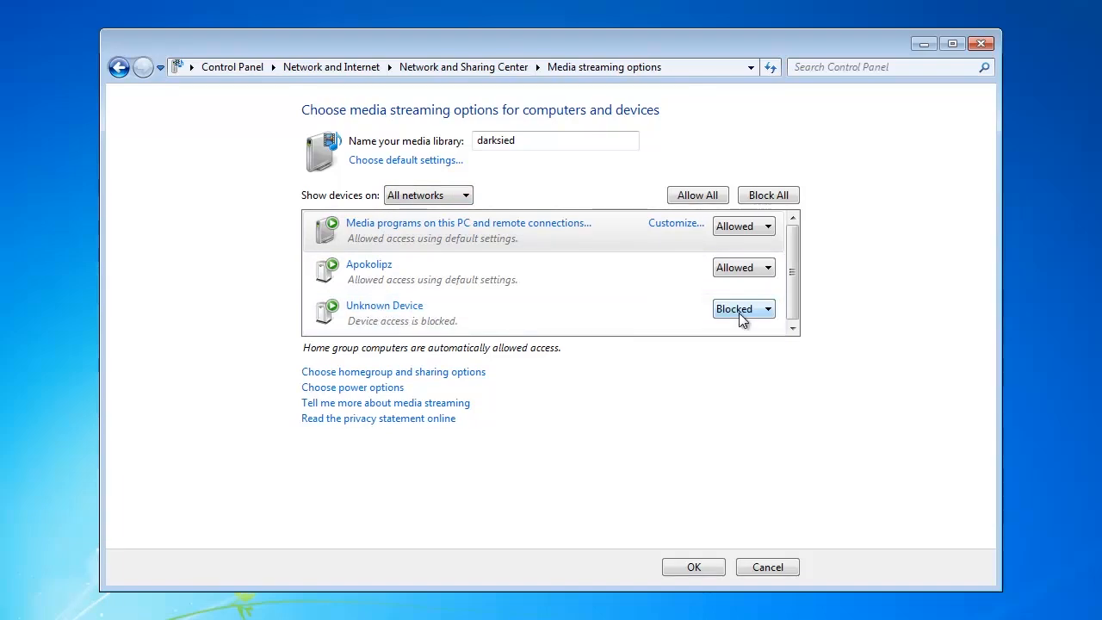
pyautogui.click(743, 308)
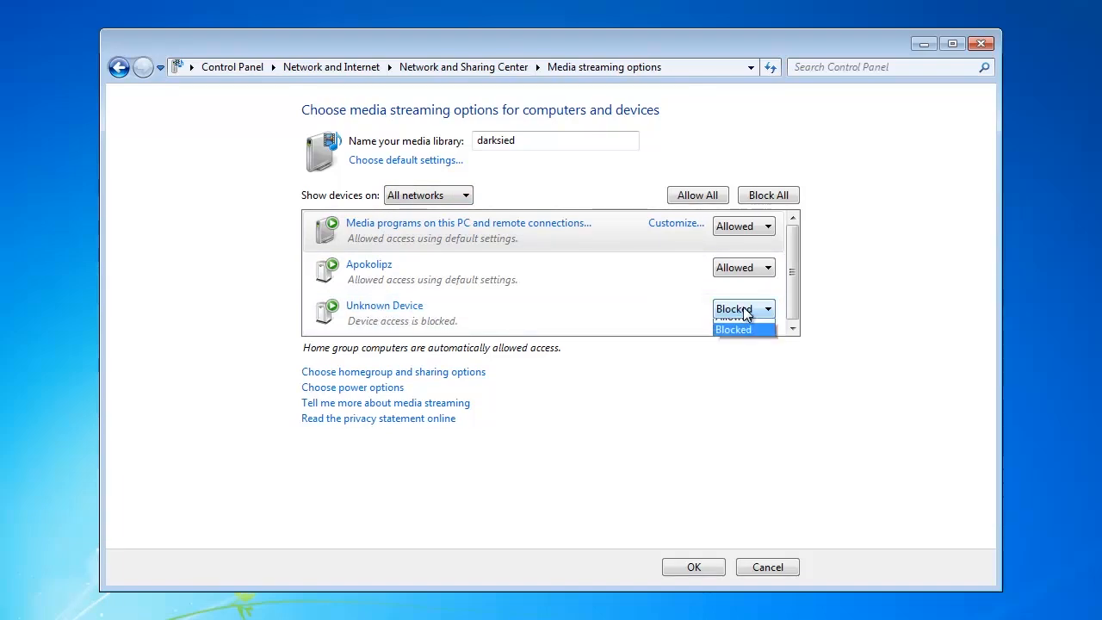
pyautogui.click(731, 319)
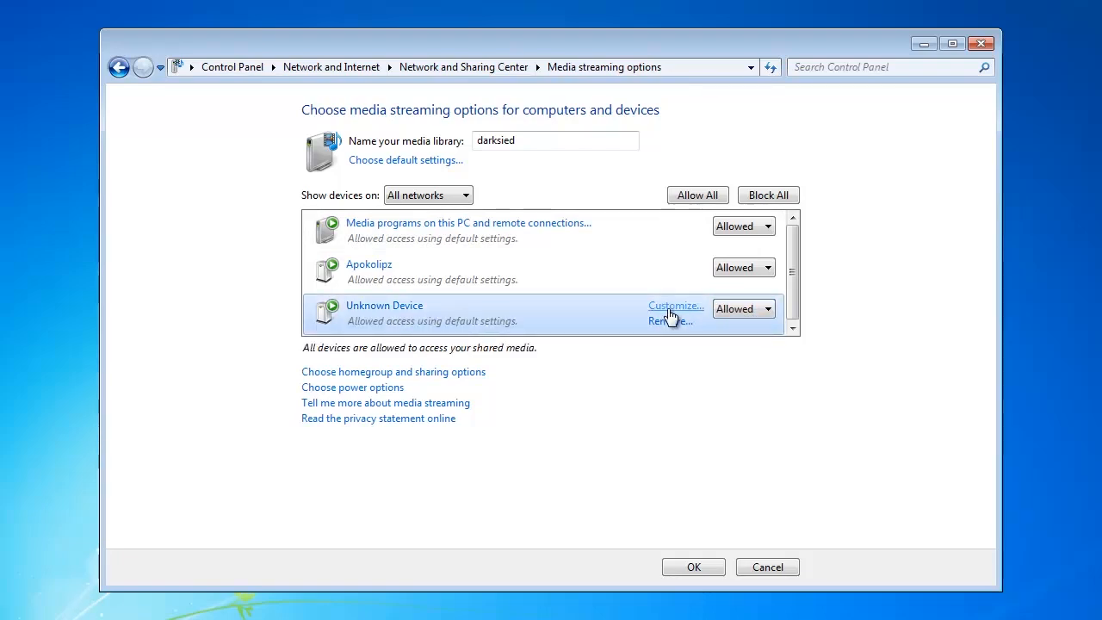
# - Customize Unknown Device to drop default settings and share all library media, then save
pyautogui.click(676, 305)
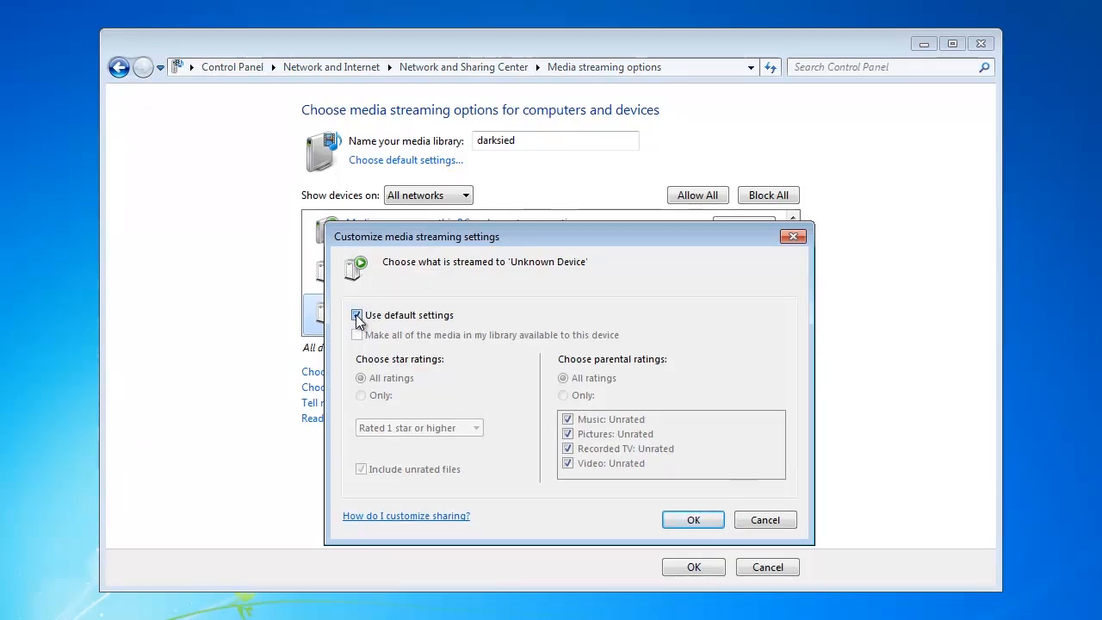
pyautogui.click(358, 314)
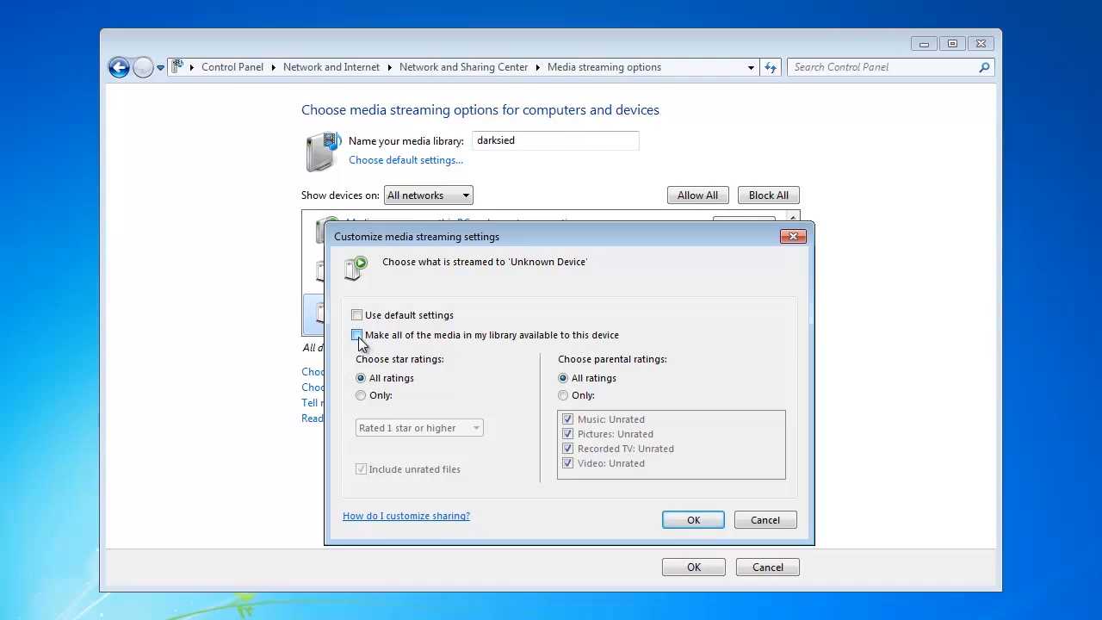
pyautogui.click(357, 334)
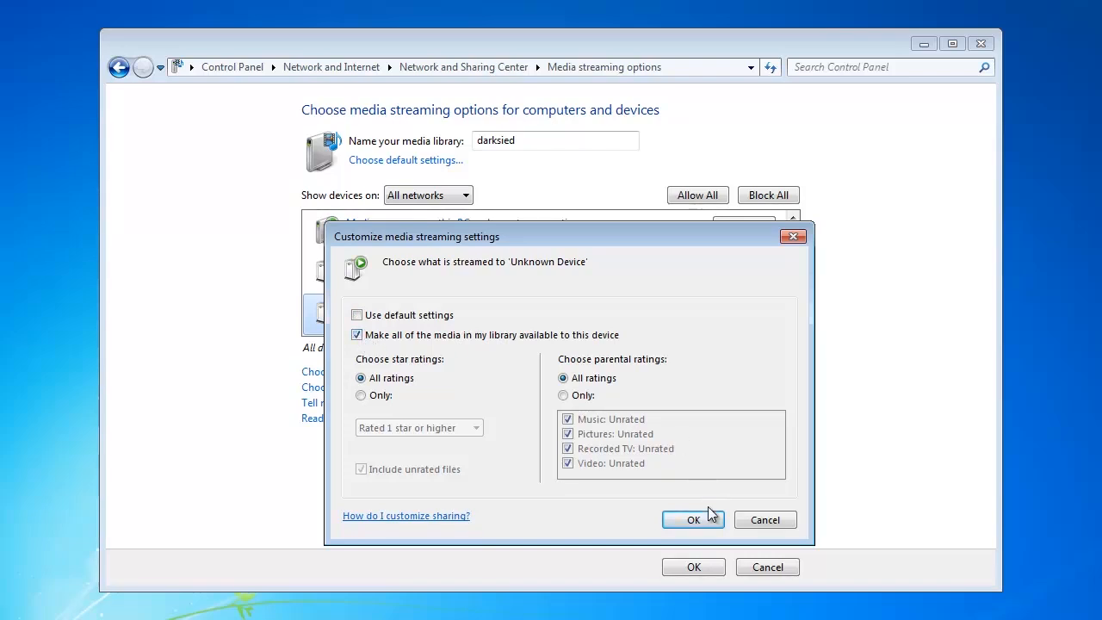
pyautogui.click(693, 519)
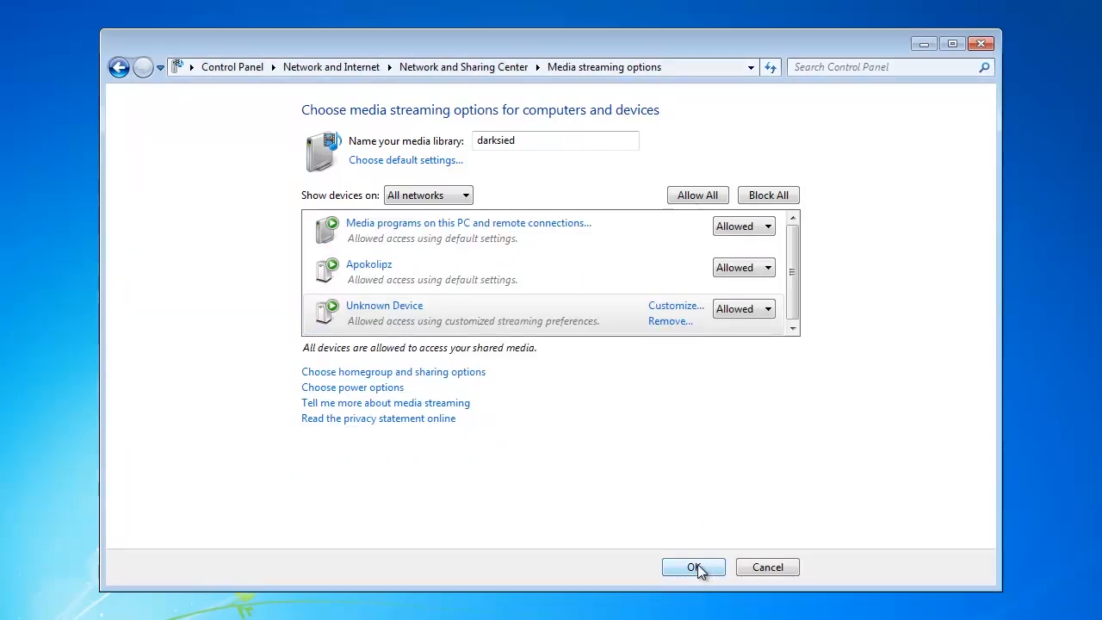
pyautogui.click(693, 566)
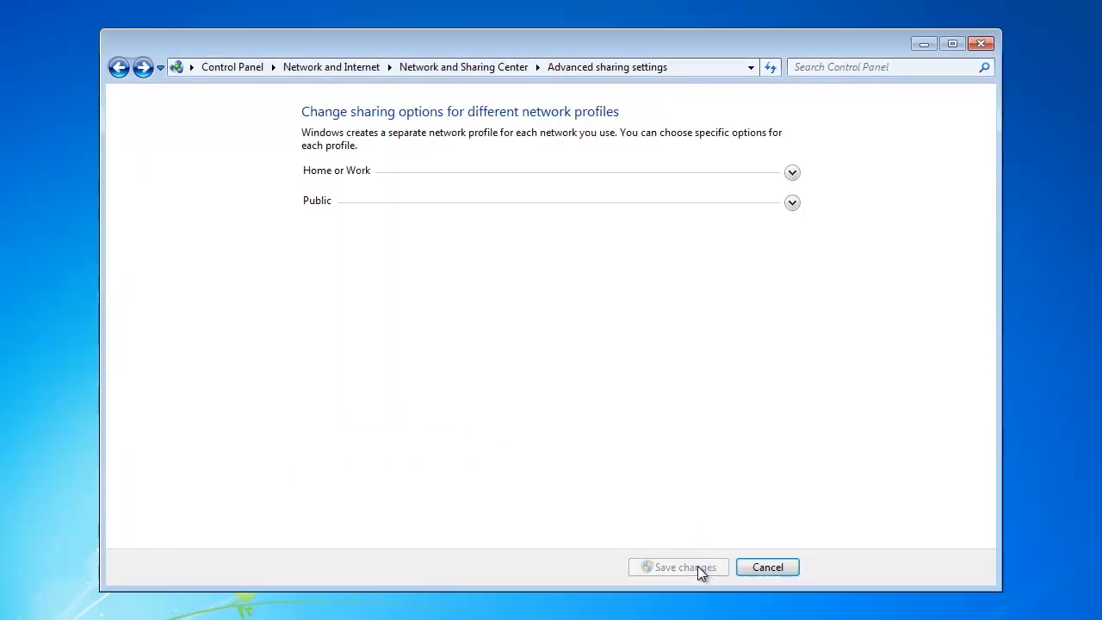
pyautogui.moveTo(873, 485)
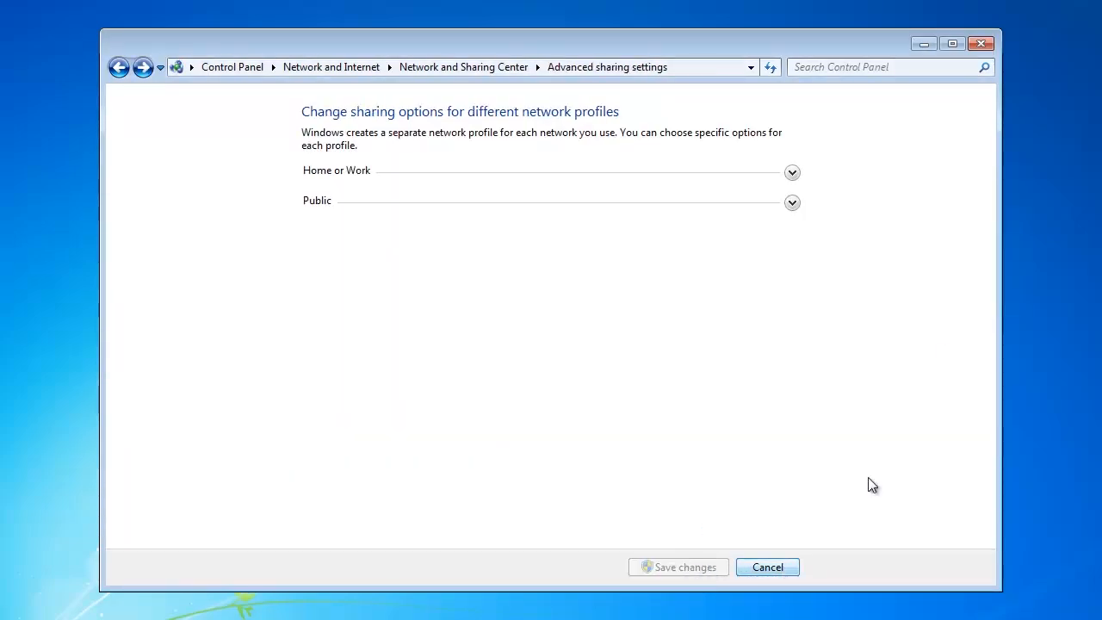
pyautogui.moveTo(981, 44)
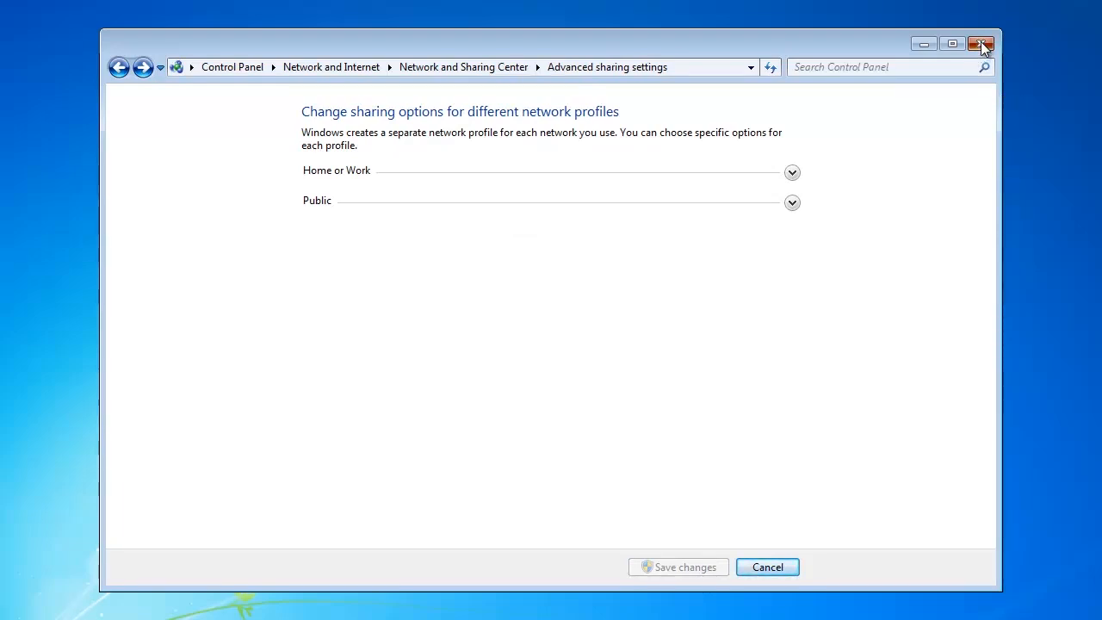
# - Close the Advanced sharing settings window
pyautogui.click(981, 43)
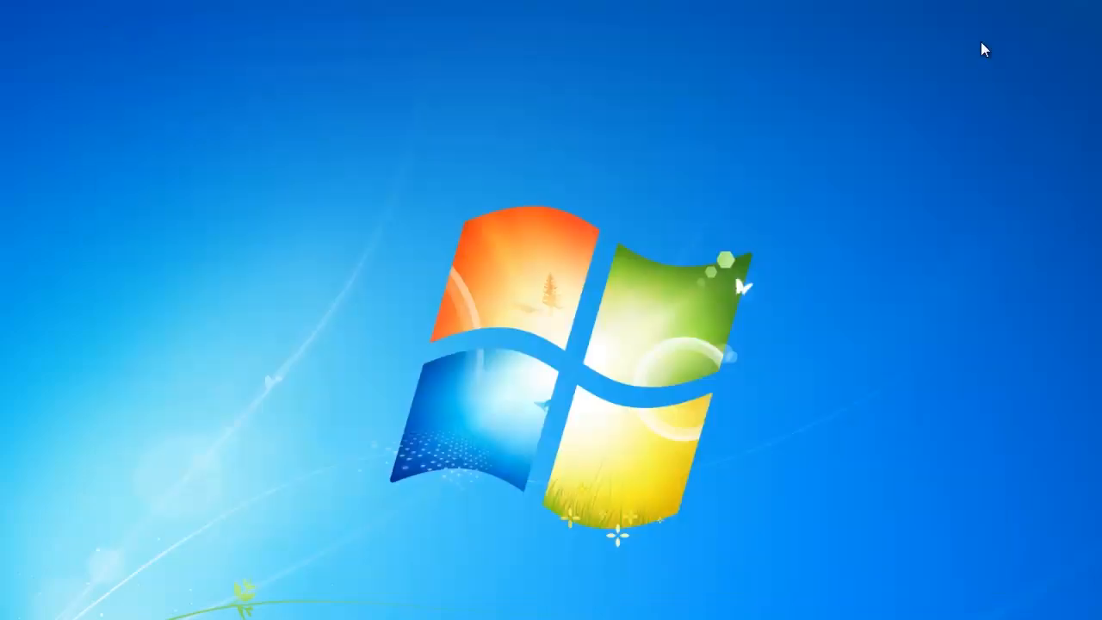
pyautogui.moveTo(954, 165)
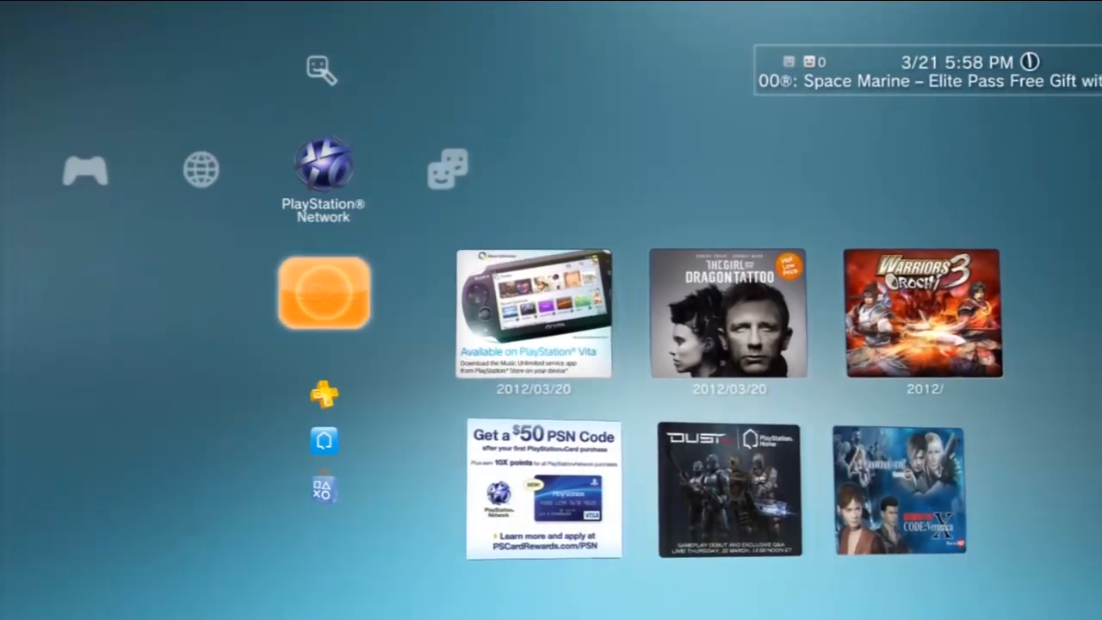
# - Move left across the XMB categories to reach Music
pyautogui.hscroll(-3)
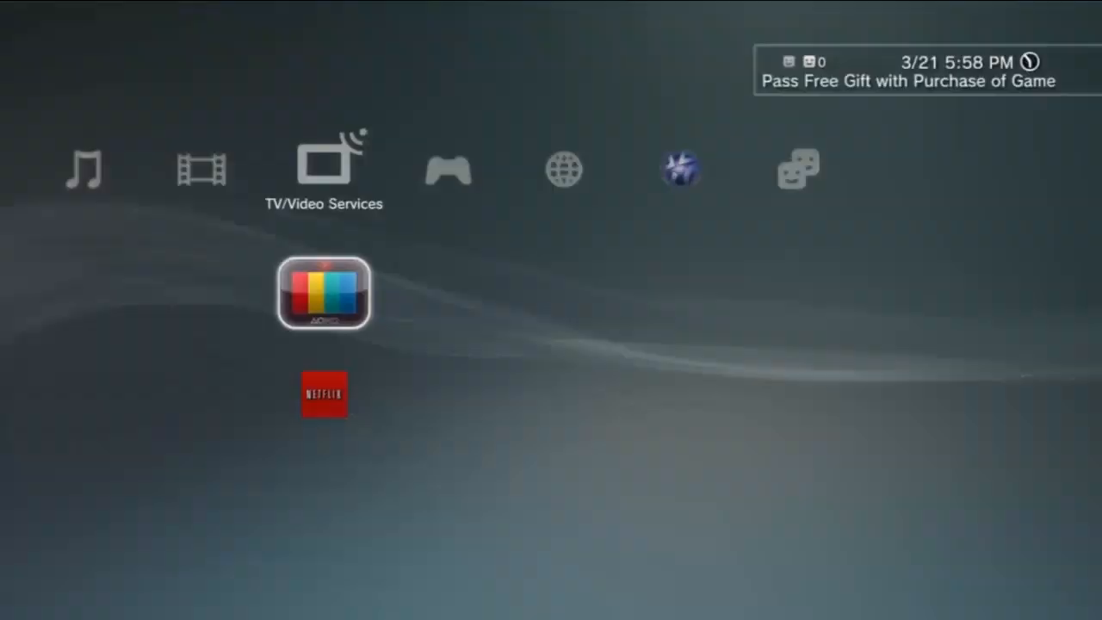
pyautogui.hscroll(-3)
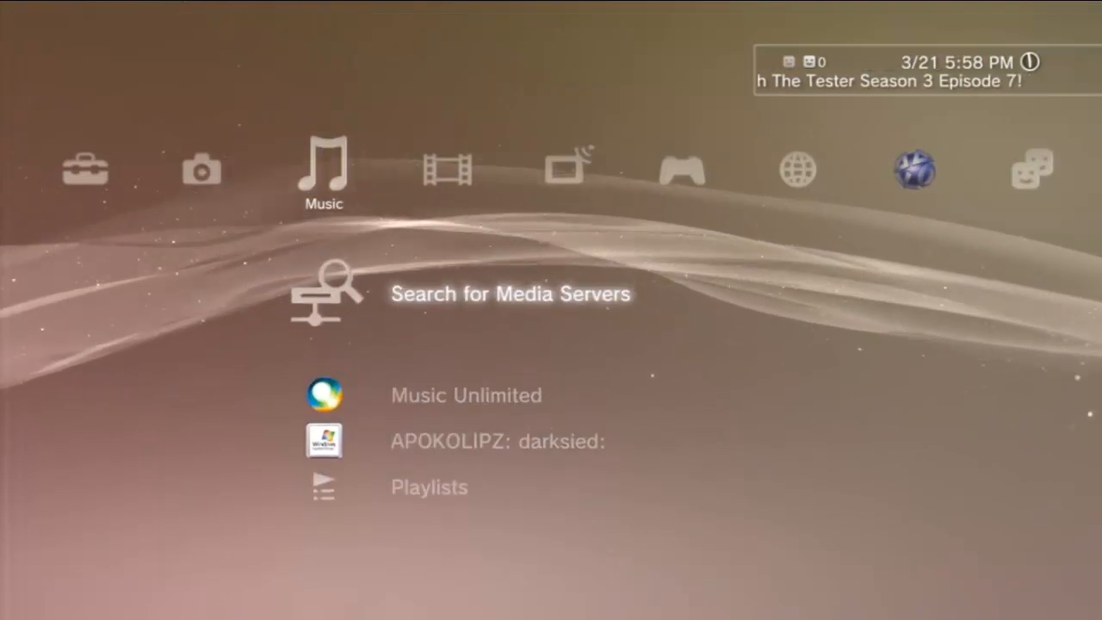
# - Open the APOKOLIPZ: darksied: media server and scroll down through its song list
pyautogui.click(510, 293)
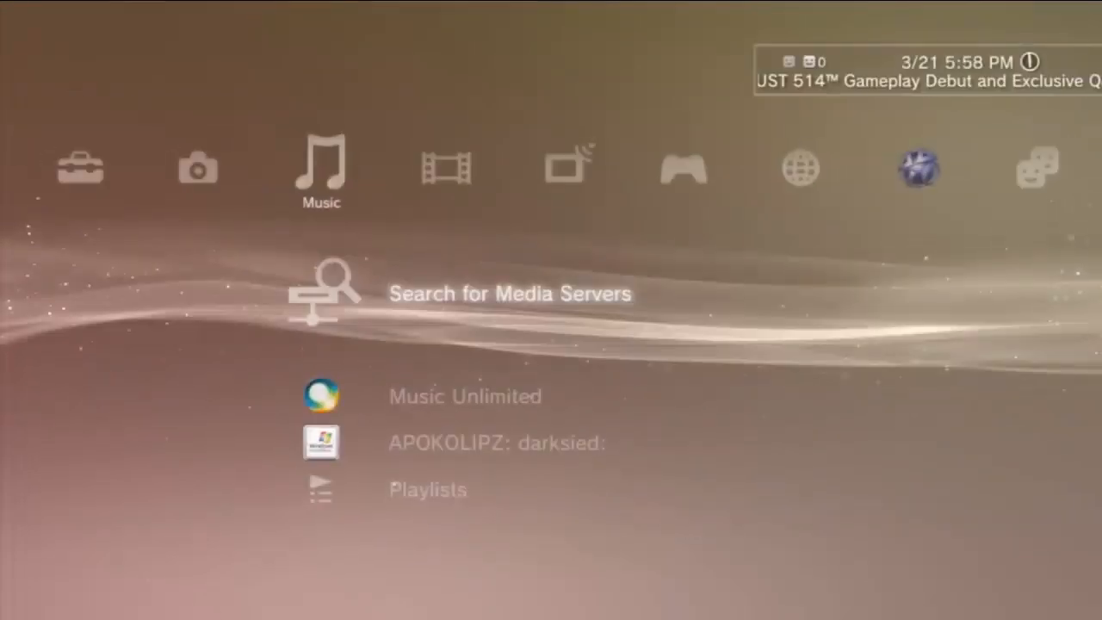
pyautogui.scroll(-3)
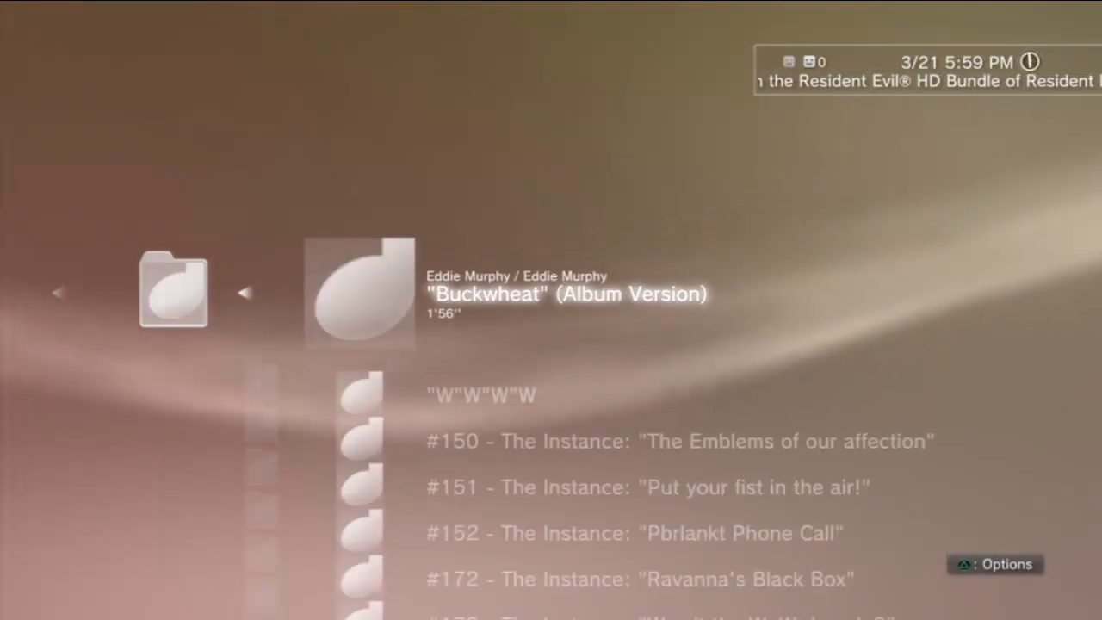
pyautogui.scroll(-3)
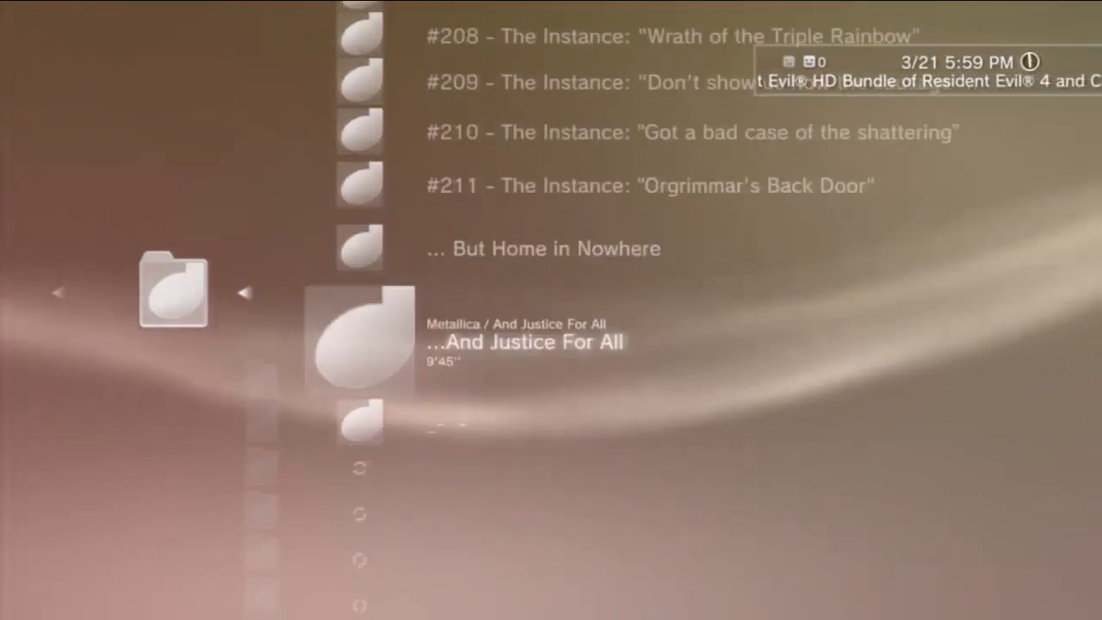